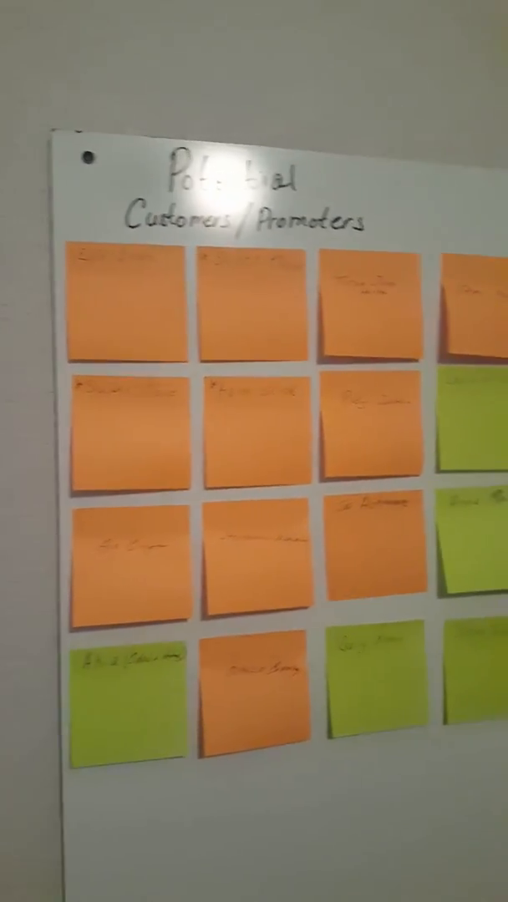
scroll("right", 3)
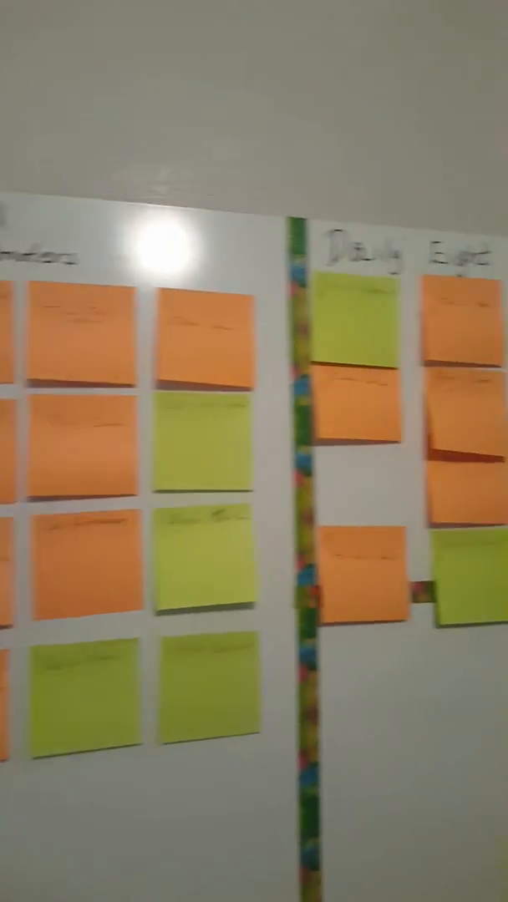